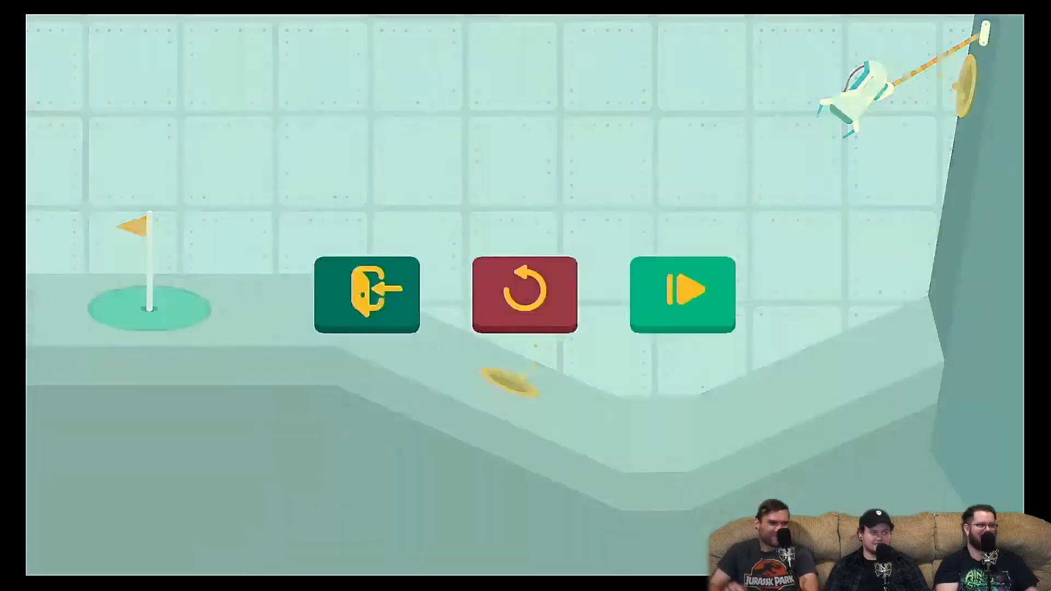
# - Continue past the level-complete screen back to the level's hub terminal
pyautogui.click(681, 295)
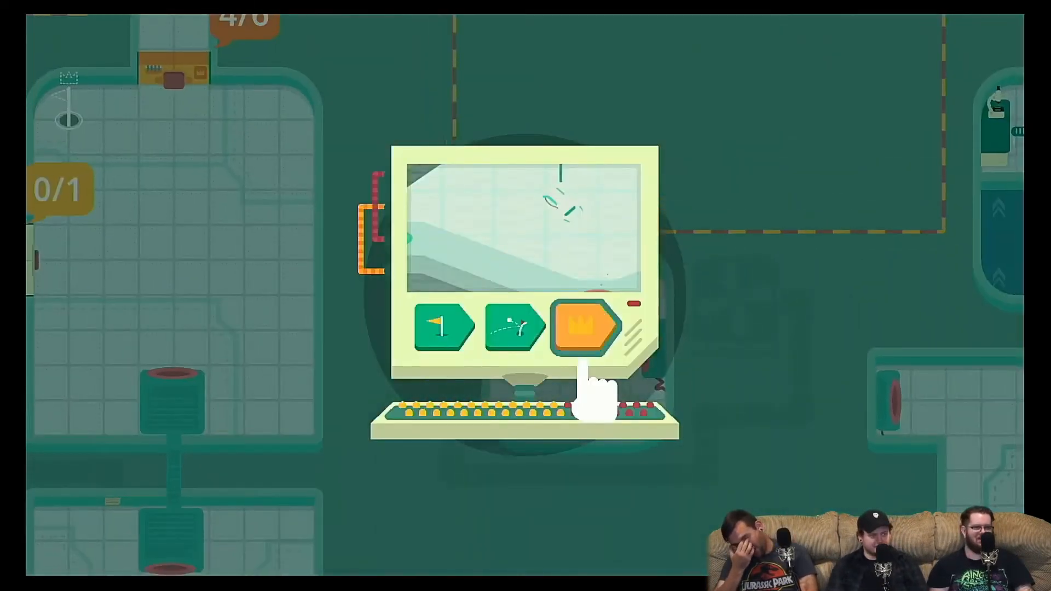
# - Start and finish this level's crown challenge, raising the hub counter to 5/6
pyautogui.click(585, 326)
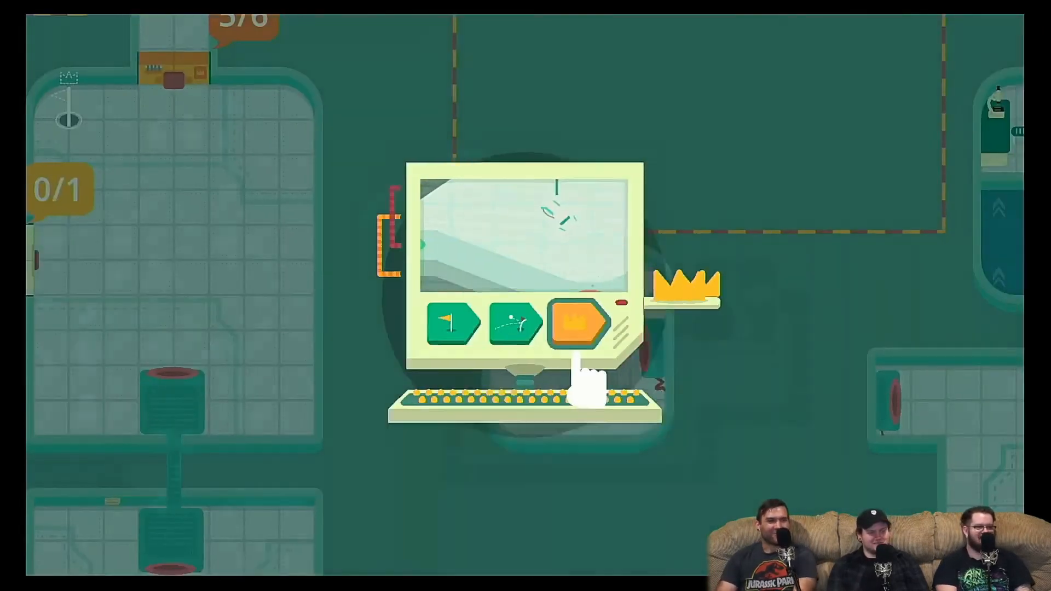
# - Walk to the next terminal showing the fruit-on-a-ledge level preview
pyautogui.click(579, 323)
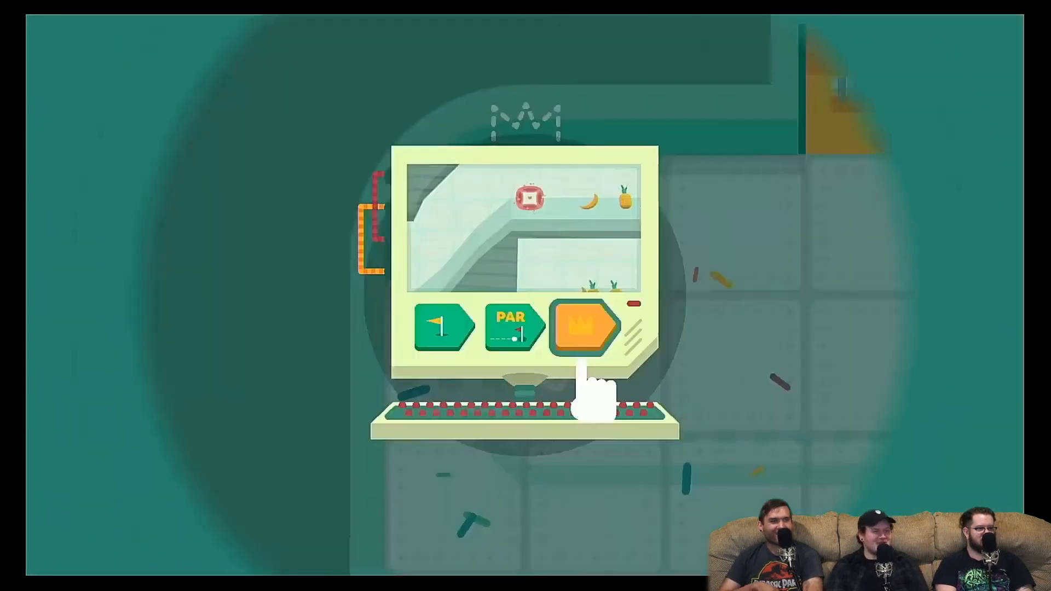
# - Complete the fruit level's crown challenge and scroll the hub map to the new path
pyautogui.click(585, 326)
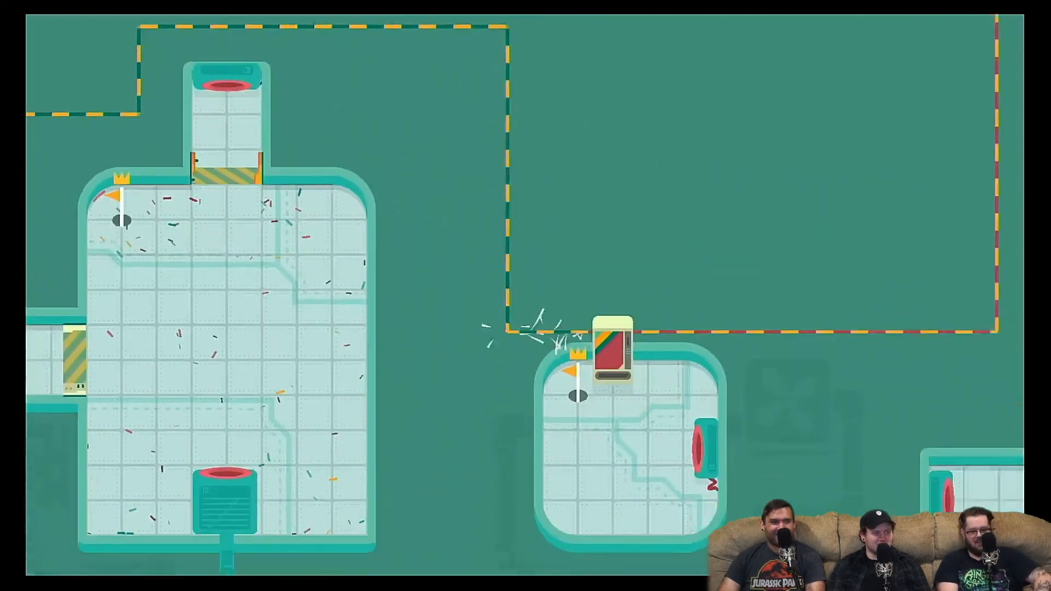
pyautogui.hscroll(3)
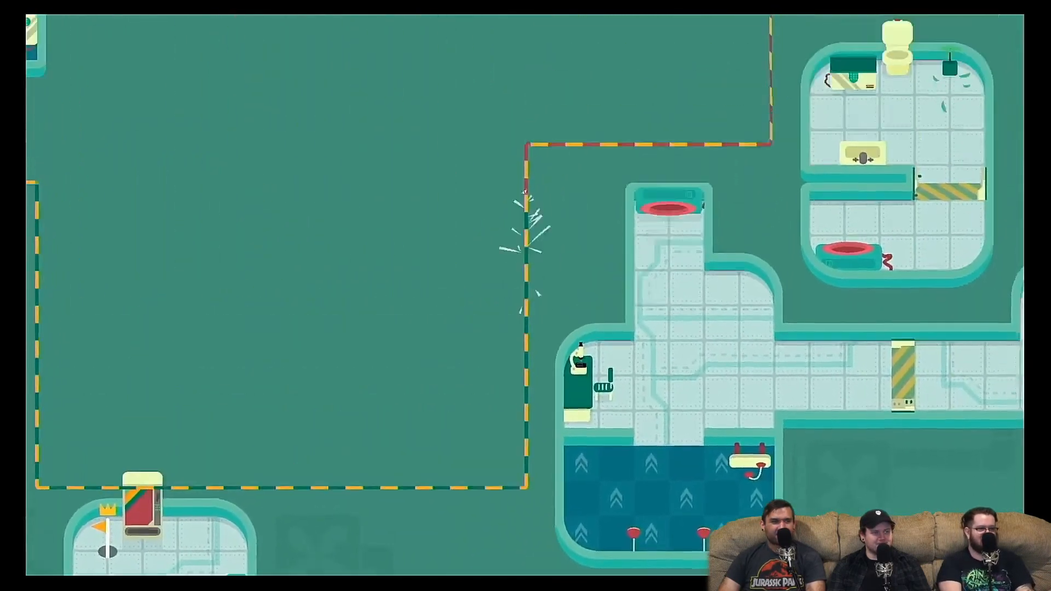